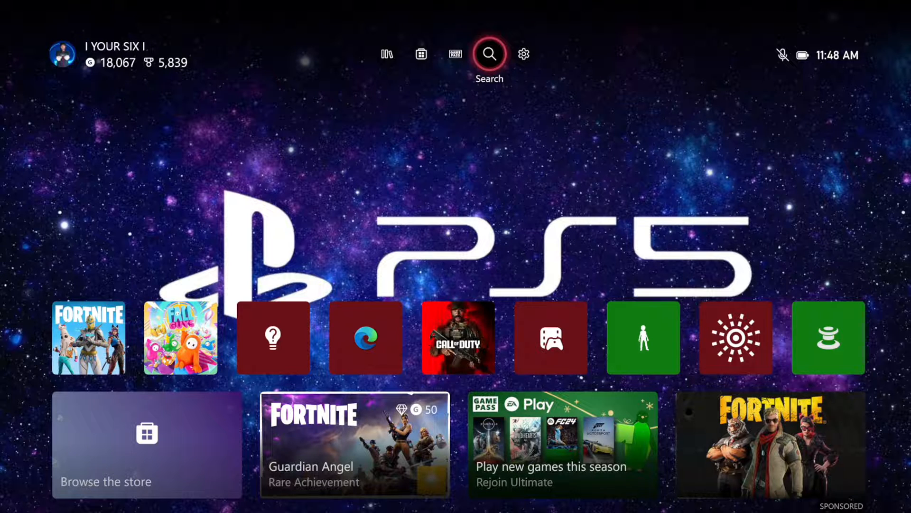
Open console Settings and switch to the Account category
click(523, 54)
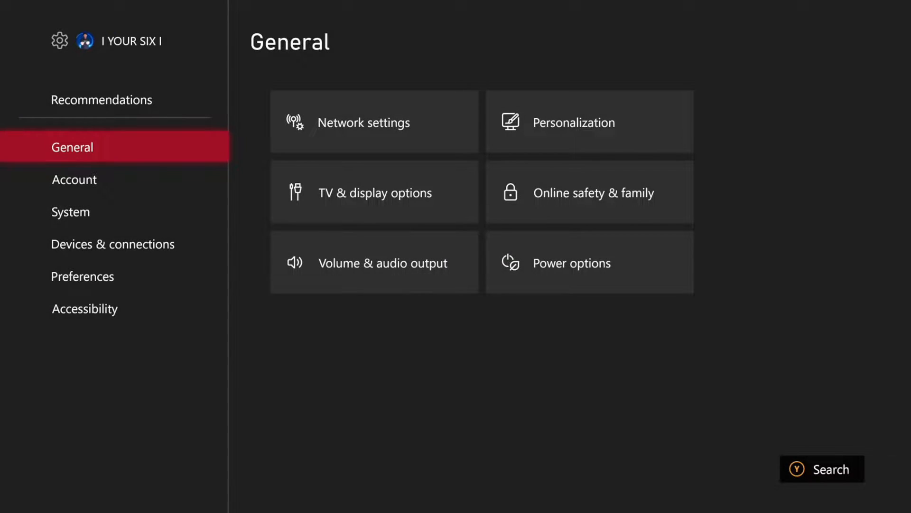
click(74, 179)
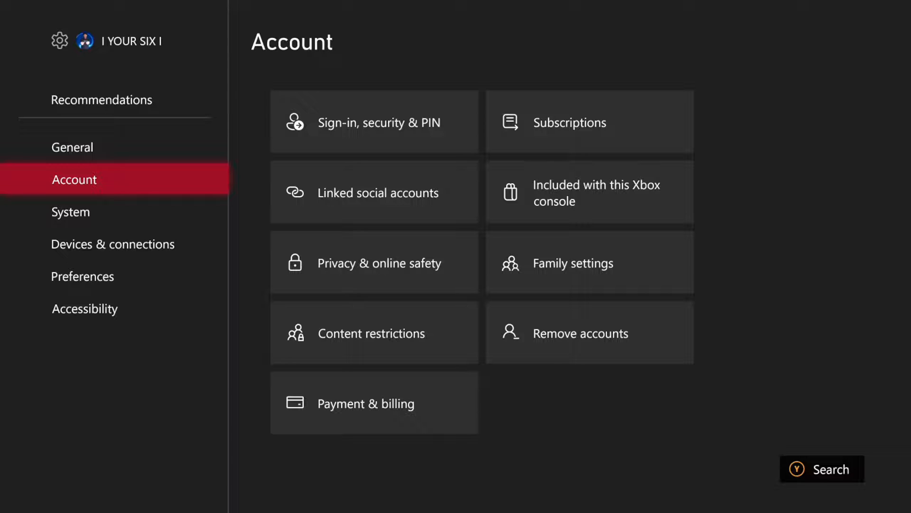
mouse_move(589, 122)
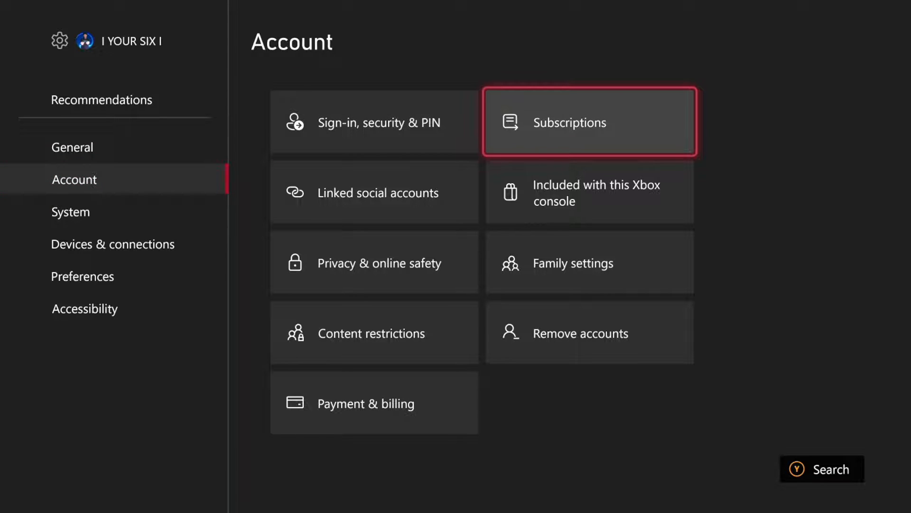
View subscriptions, showing Game Pass Ultimate and Core as canceled
click(588, 121)
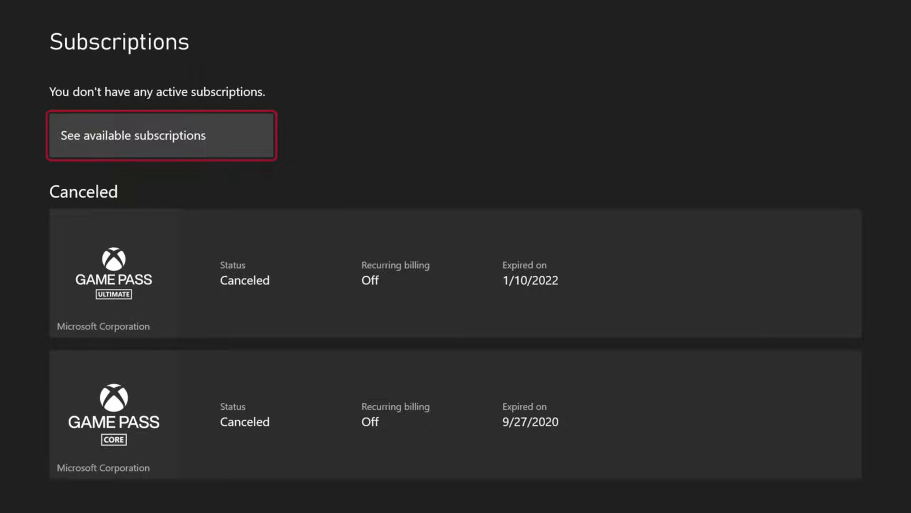
Browse the available Game Pass plans and view Game Pass for Console details
click(161, 134)
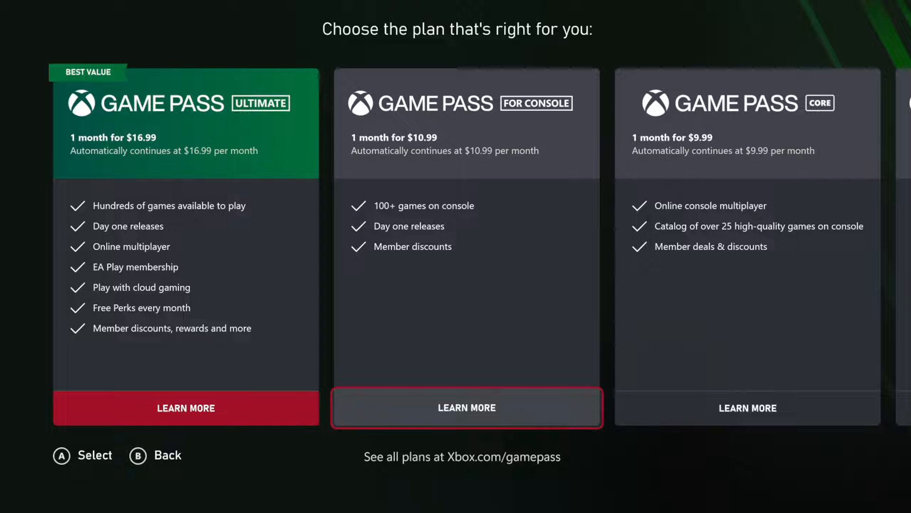
scroll(right, 3)
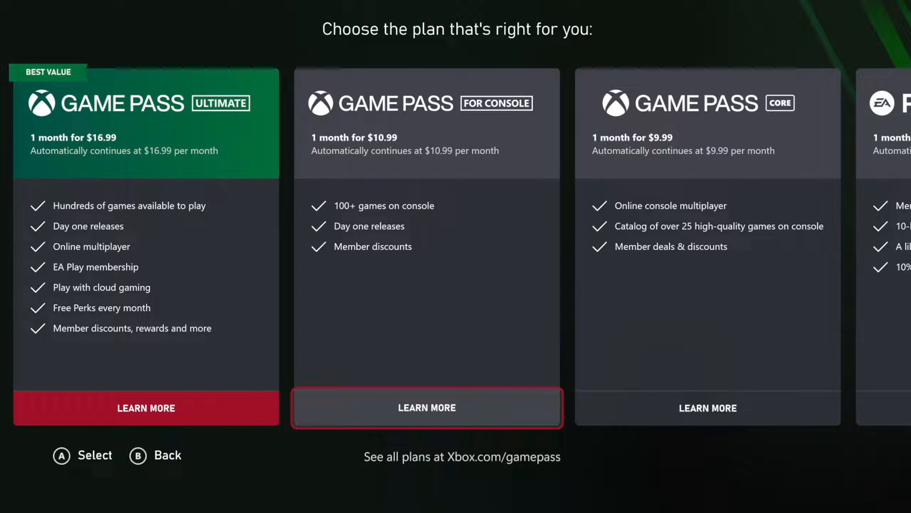
click(427, 408)
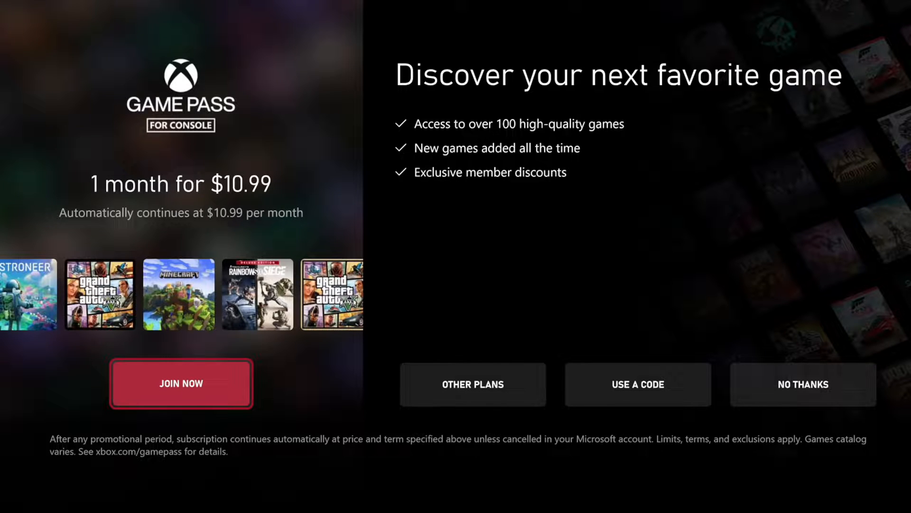
mouse_move(473, 384)
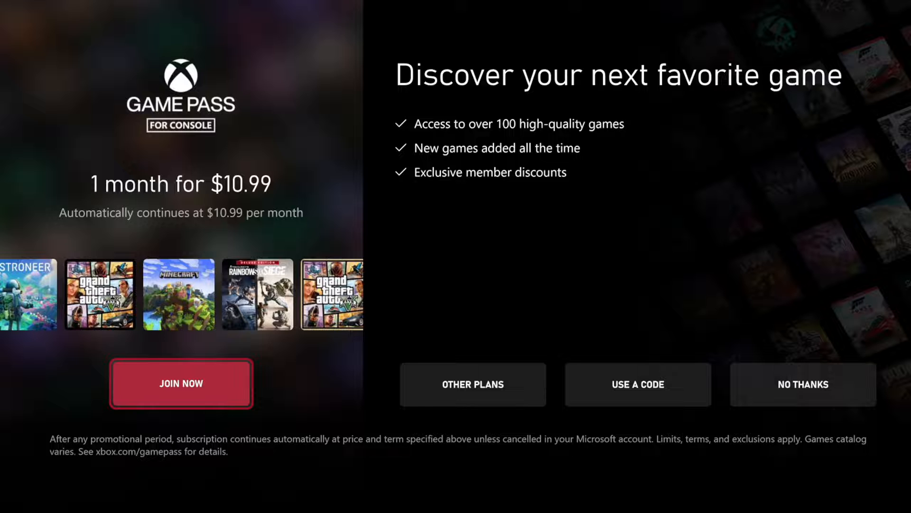
Start joining Game Pass for Console to see its $10.99/month billing terms
click(181, 384)
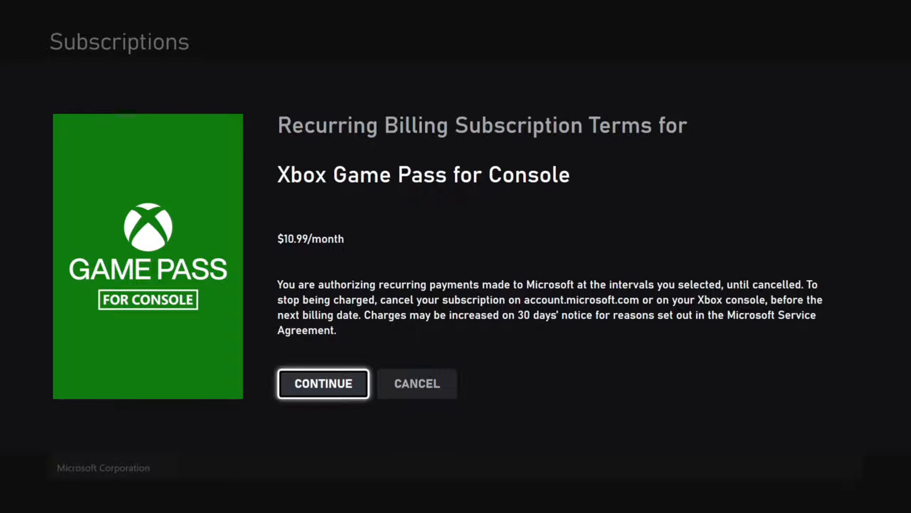
mouse_move(416, 383)
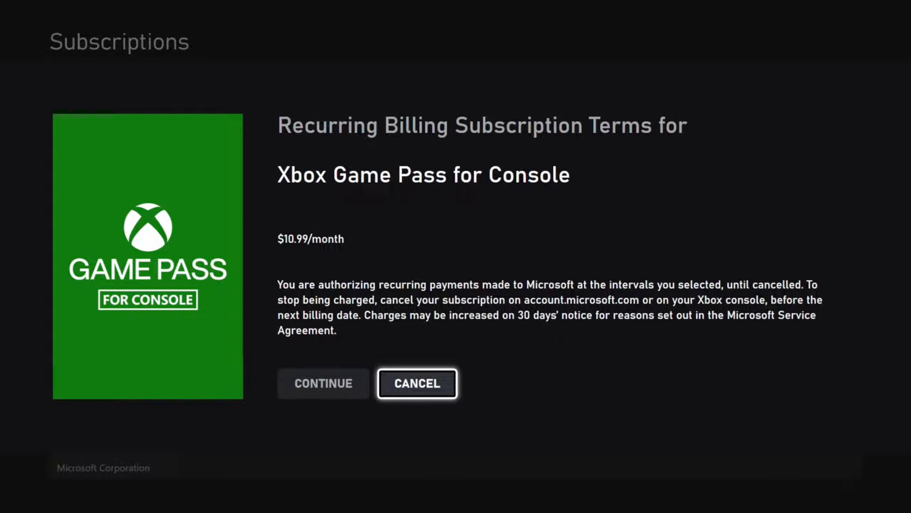
Back out of the billing terms and decline the Game Pass for Console offer
click(417, 383)
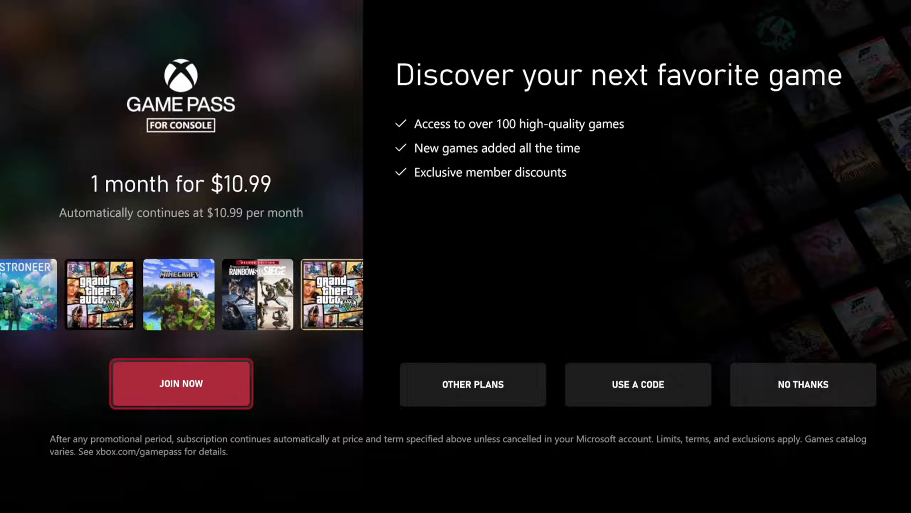
click(802, 384)
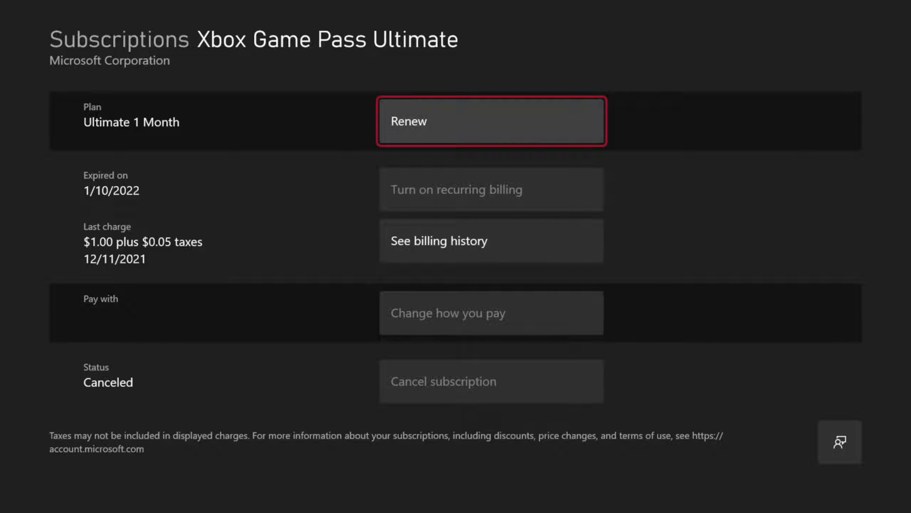
mouse_move(839, 442)
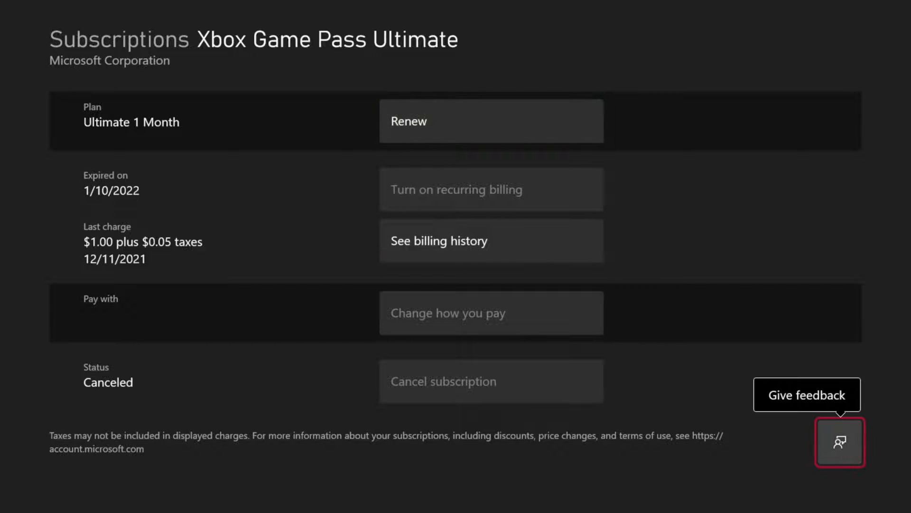